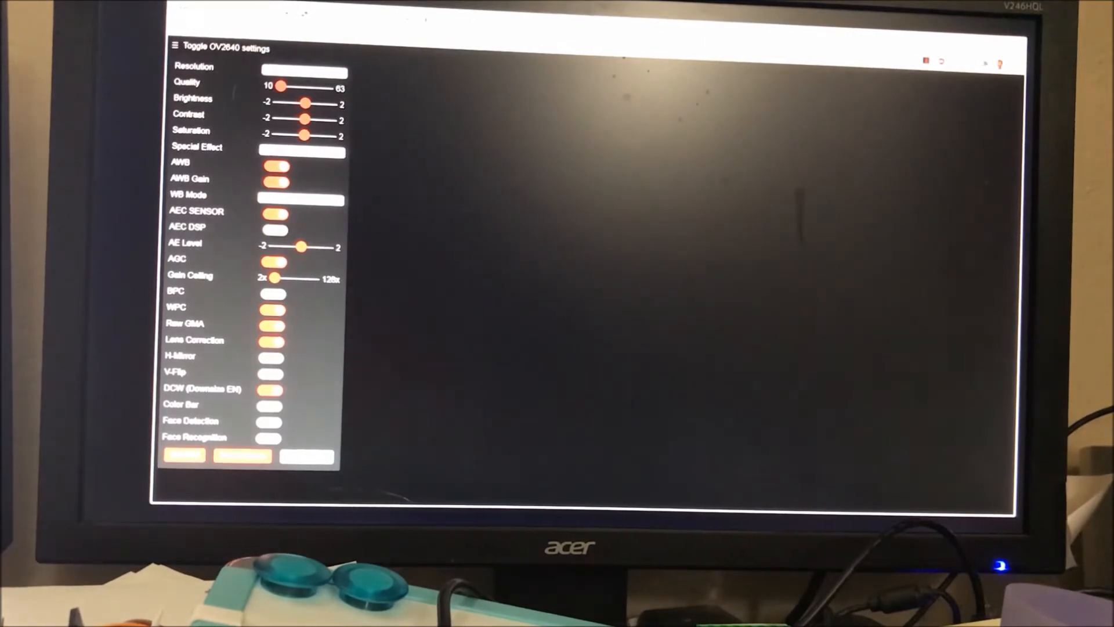
Capture a still image of the room with Get Still and show it beside the settings panel.
{"action": "left_click", "coordinate": [183, 456]}
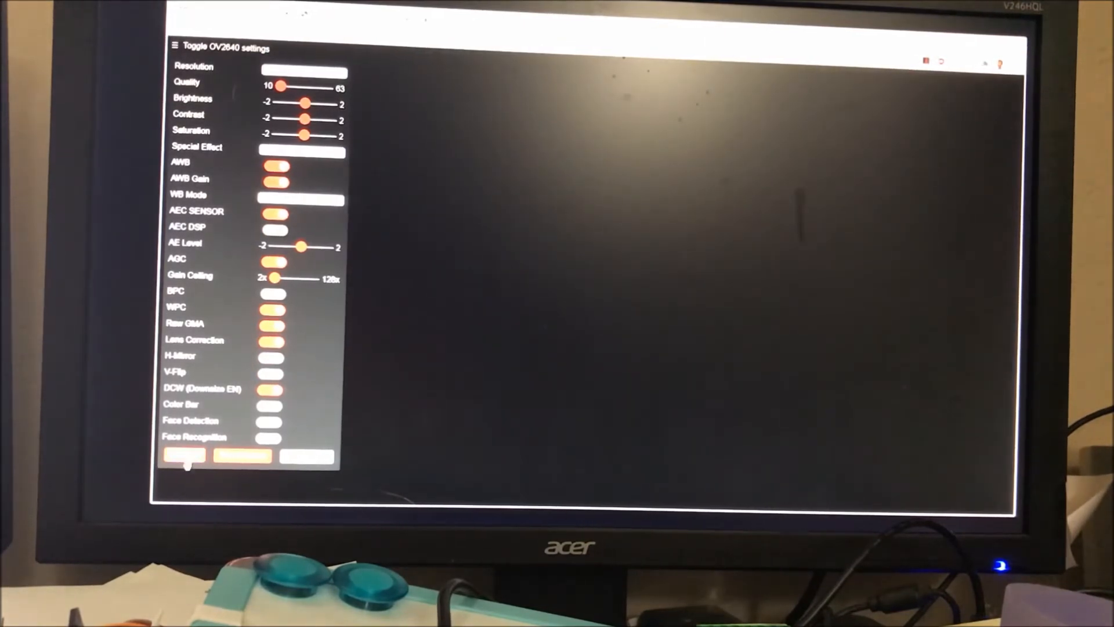
{"action": "left_click", "coordinate": [182, 456]}
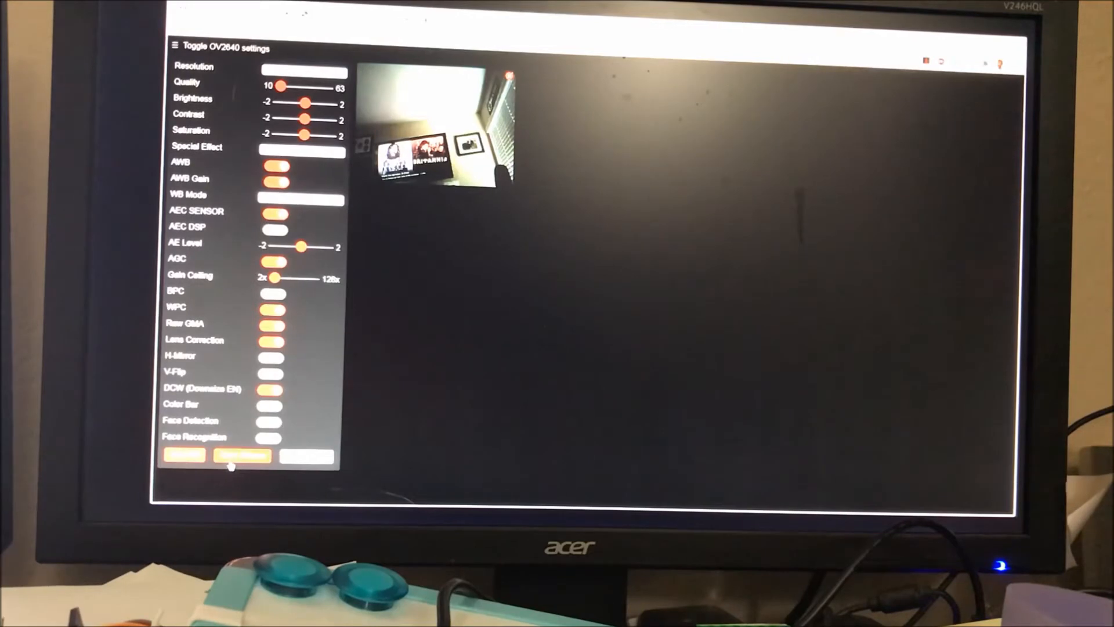
{"action": "left_click", "coordinate": [241, 456]}
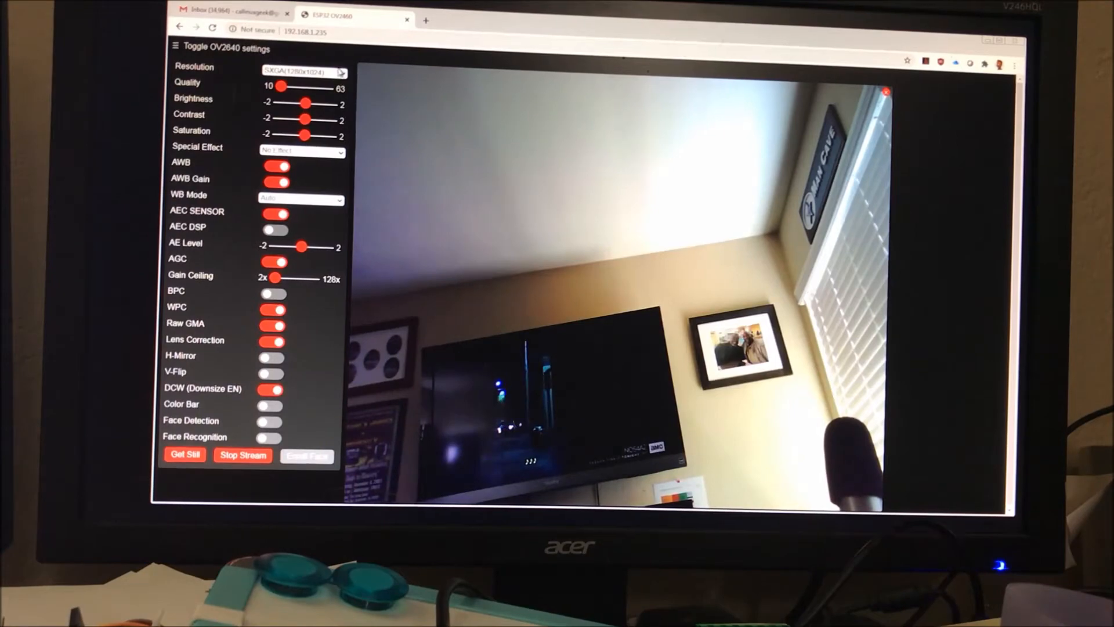
Set the stream resolution to SXGA (1280x1024) from the Resolution dropdown.
{"action": "left_click", "coordinate": [302, 72]}
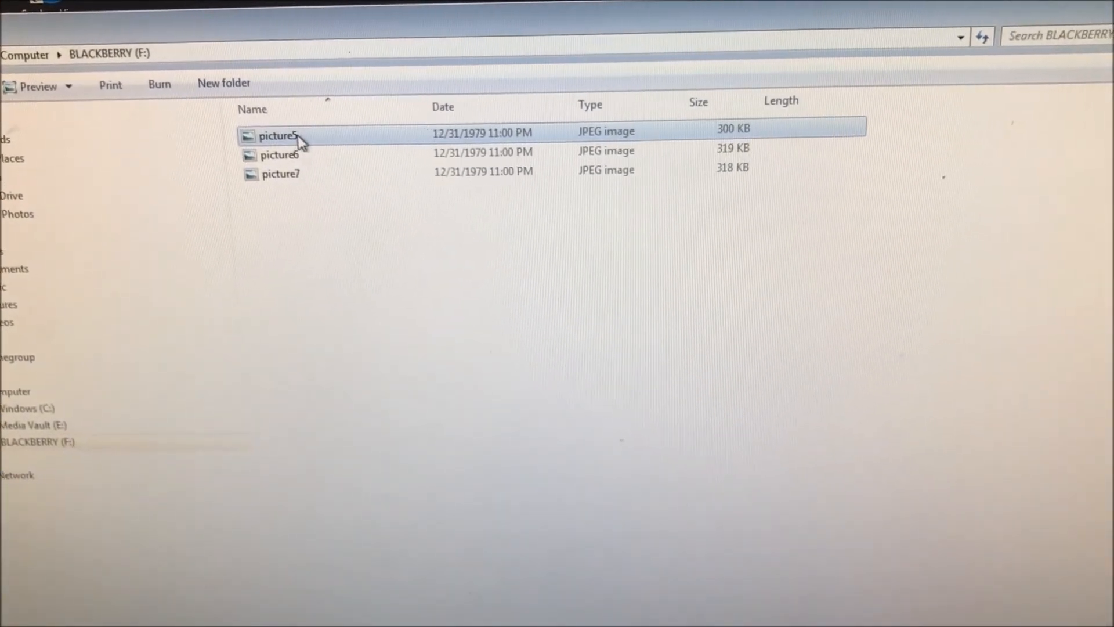
Open picture5 from drive F: in Windows Photo Viewer, showing the clock at 12:35 PM.
{"action": "double_click", "coordinate": [277, 136]}
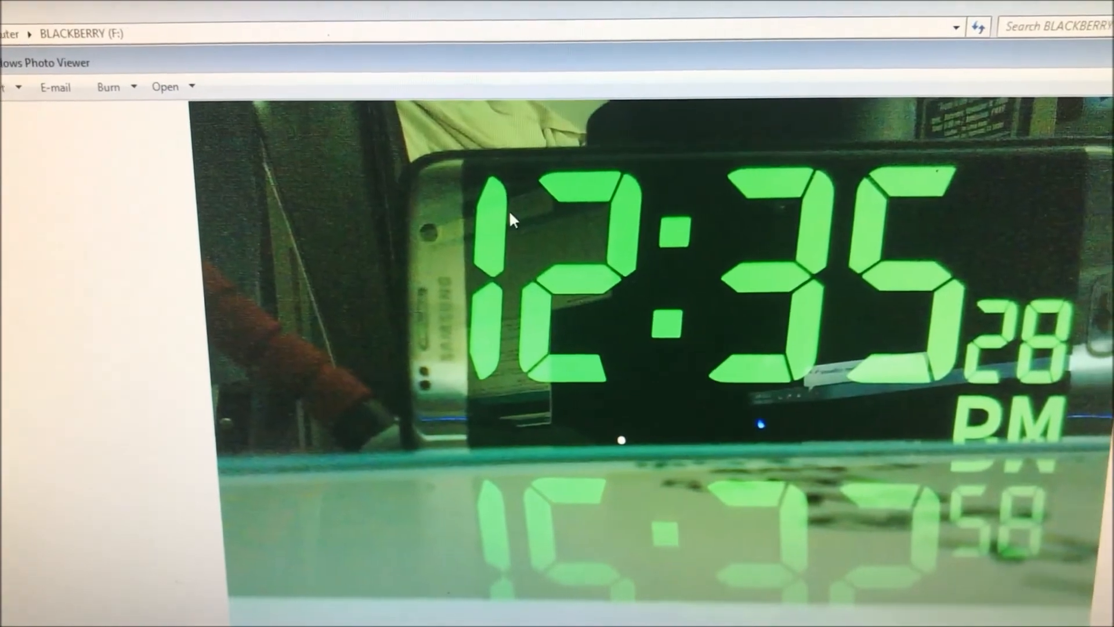